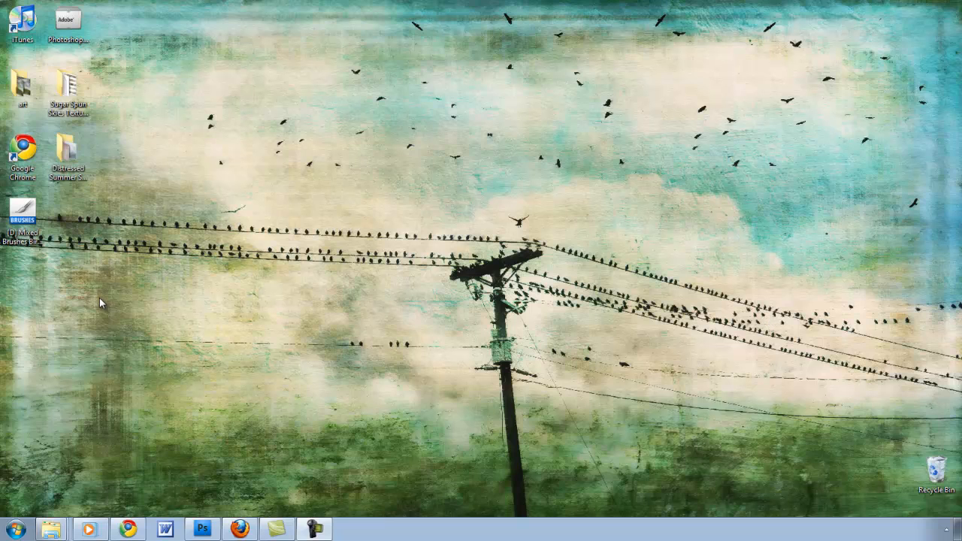
mouse_move(59, 239)
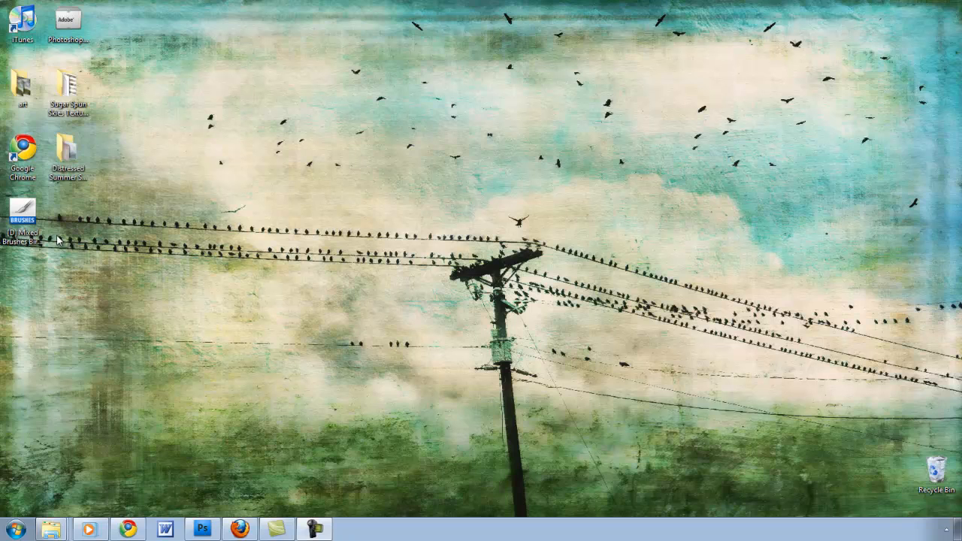
mouse_move(56, 270)
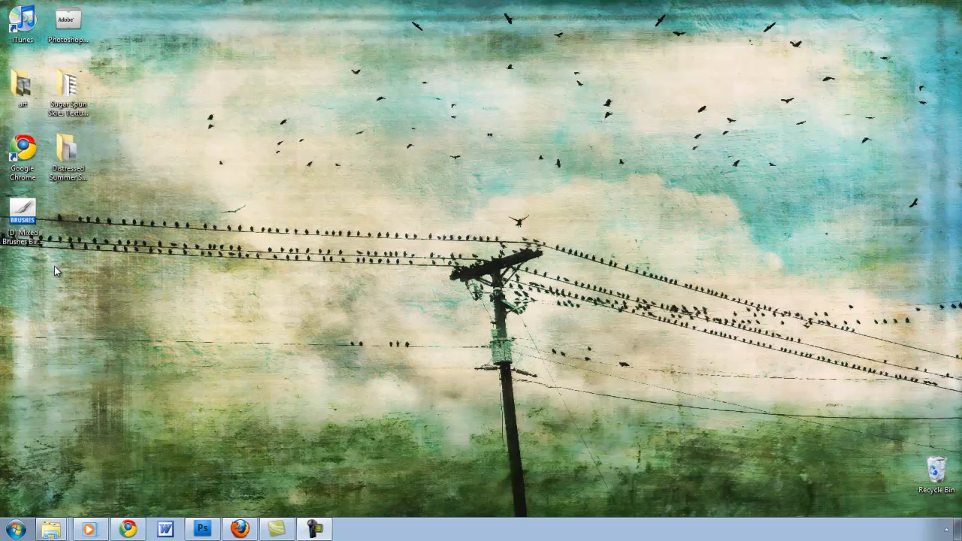
Step: Navigate Explorer to C:\Program Files (x86)\Adobe\Adobe Photoshop CS4\Presets and move the window aside
click(22, 211)
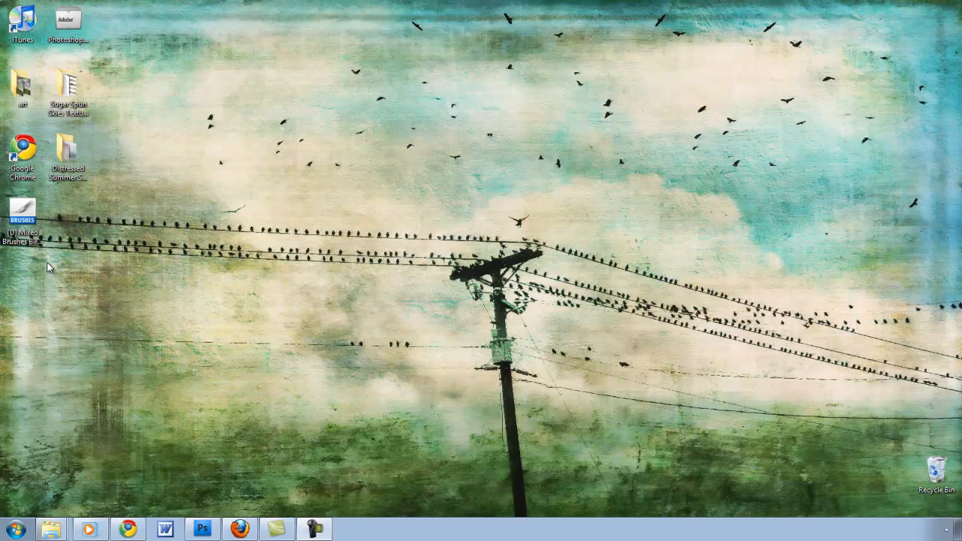
mouse_move(58, 477)
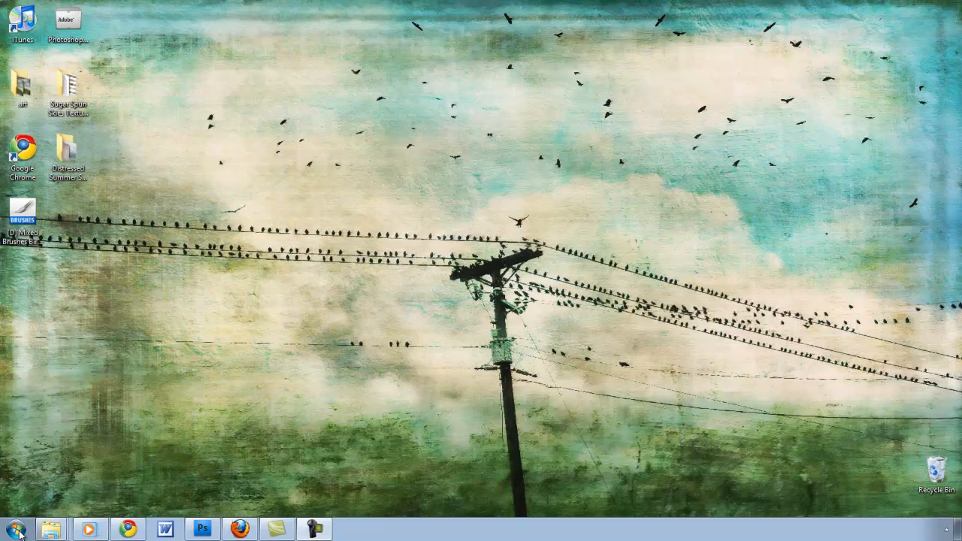
click(15, 528)
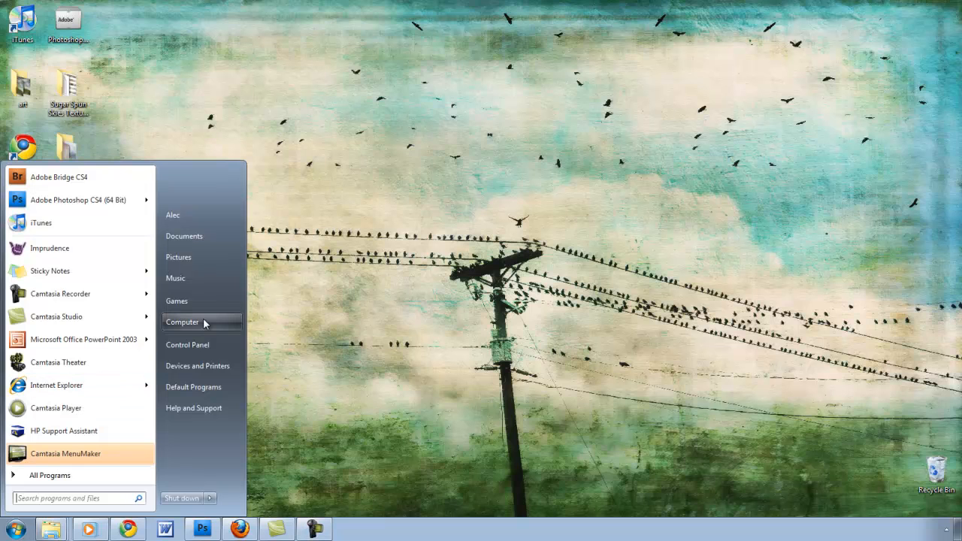
click(181, 322)
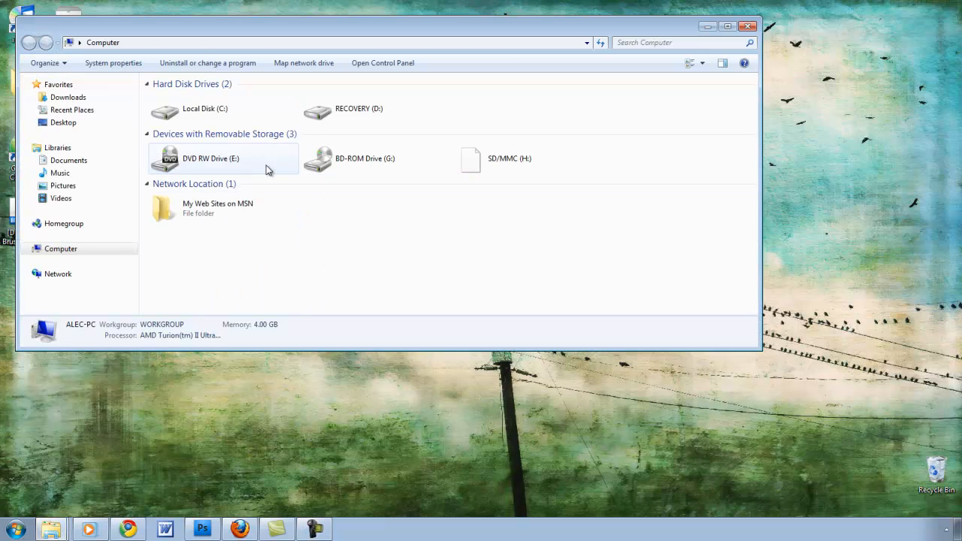
double_click(204, 108)
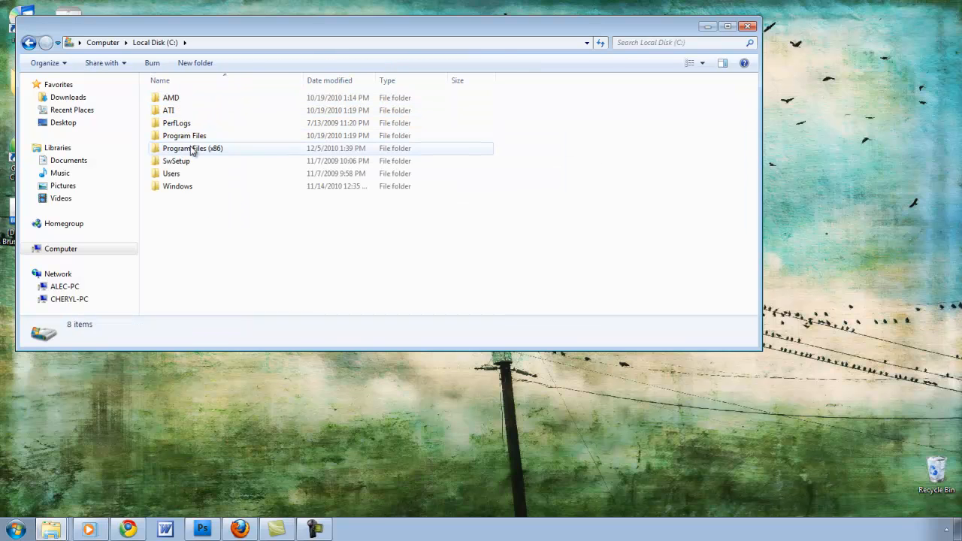
double_click(193, 148)
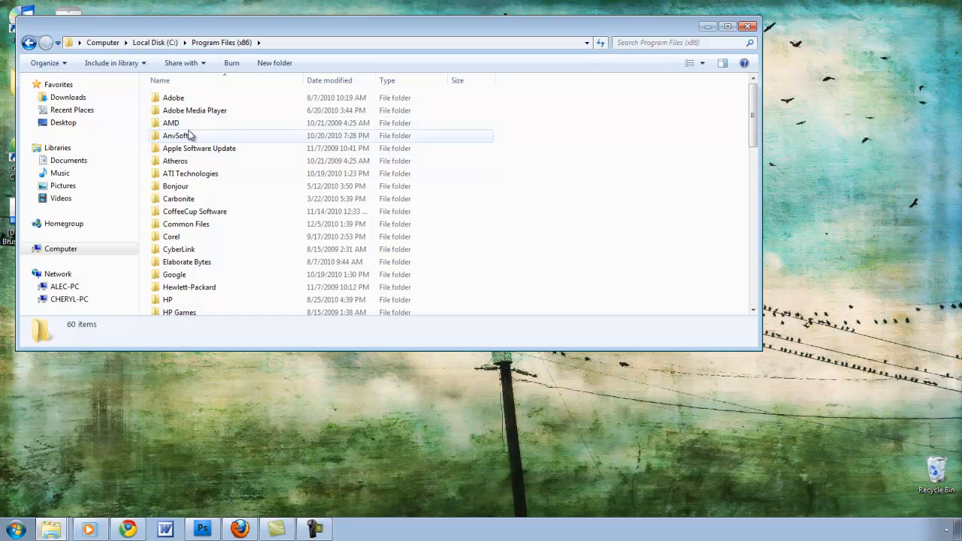
click(173, 98)
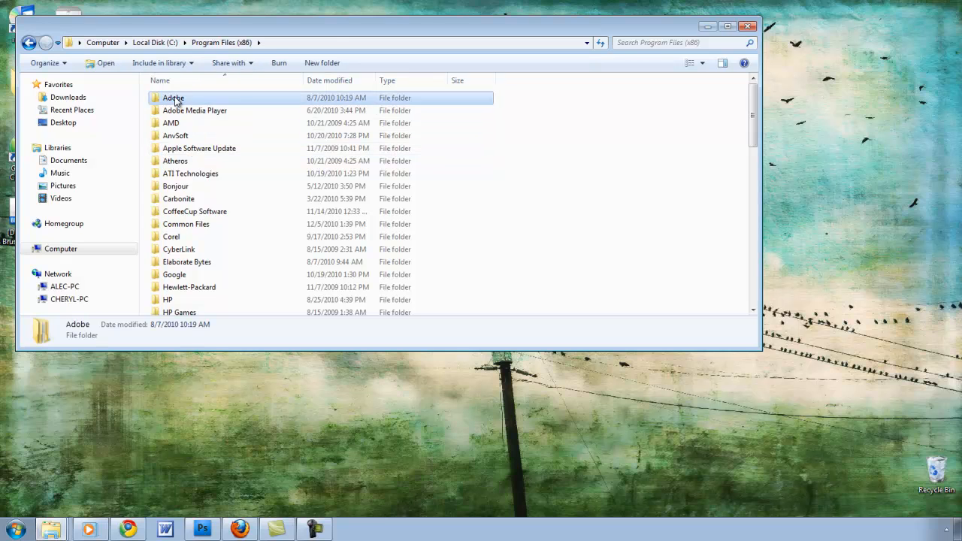
double_click(173, 98)
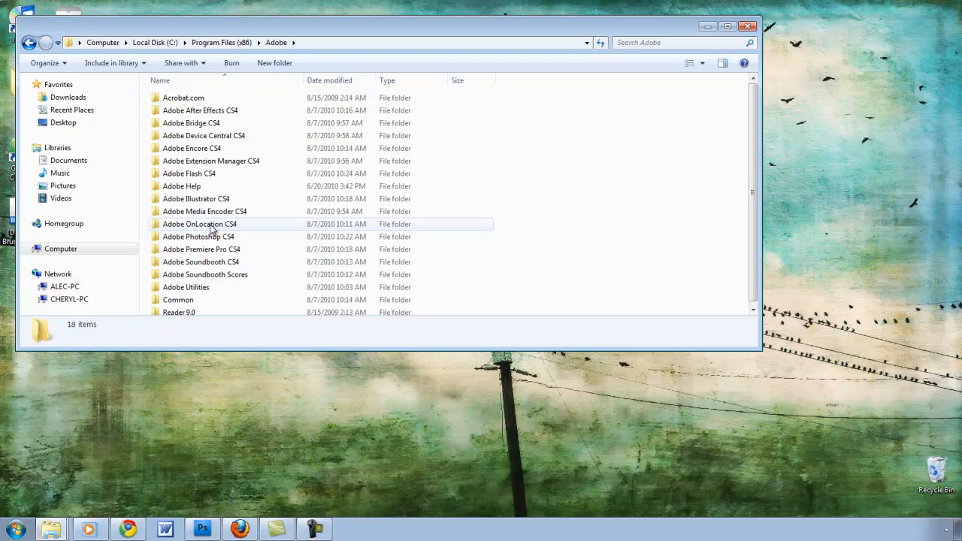
mouse_move(210, 237)
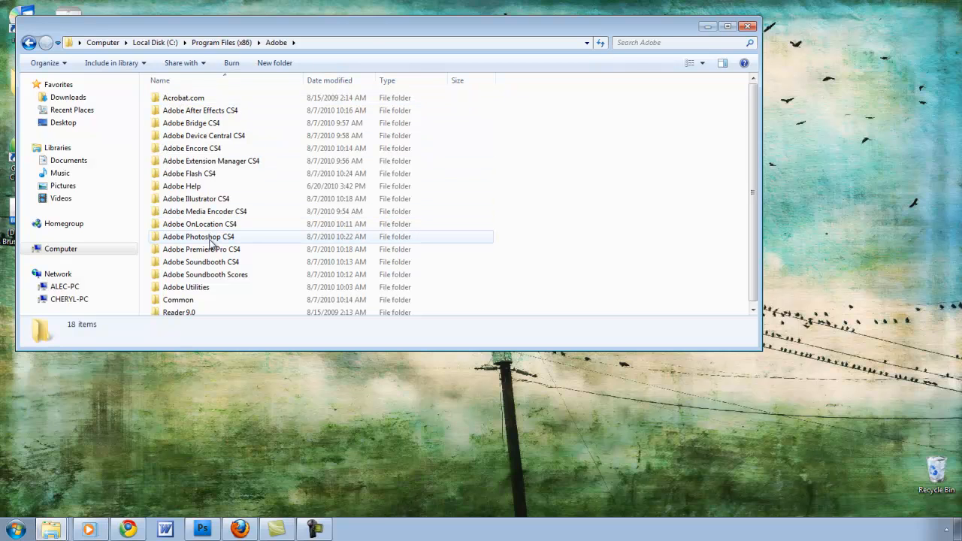
double_click(197, 236)
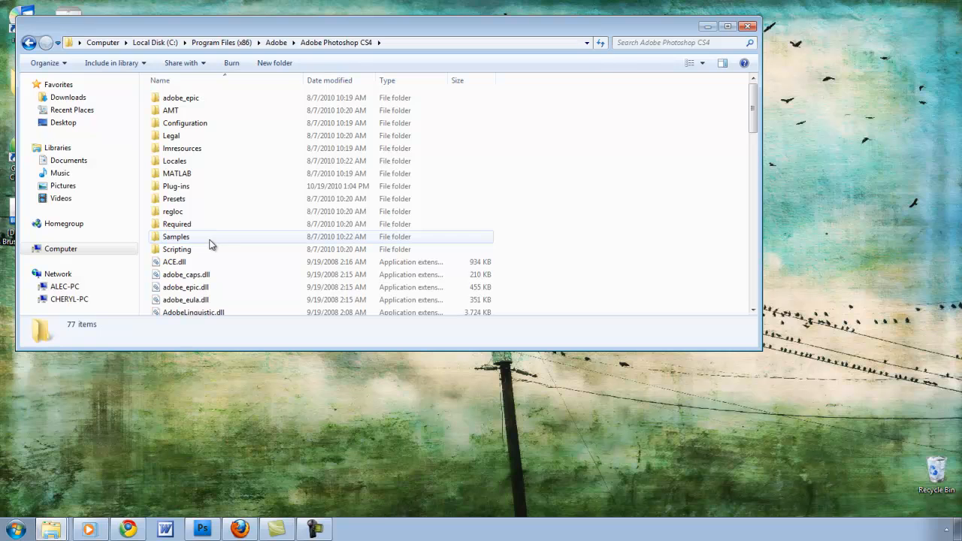
mouse_move(186, 198)
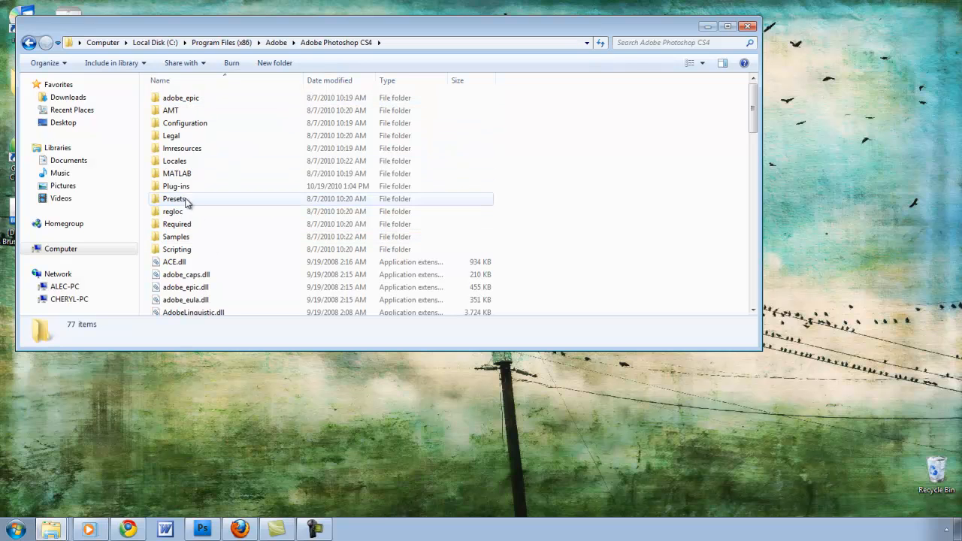
double_click(174, 199)
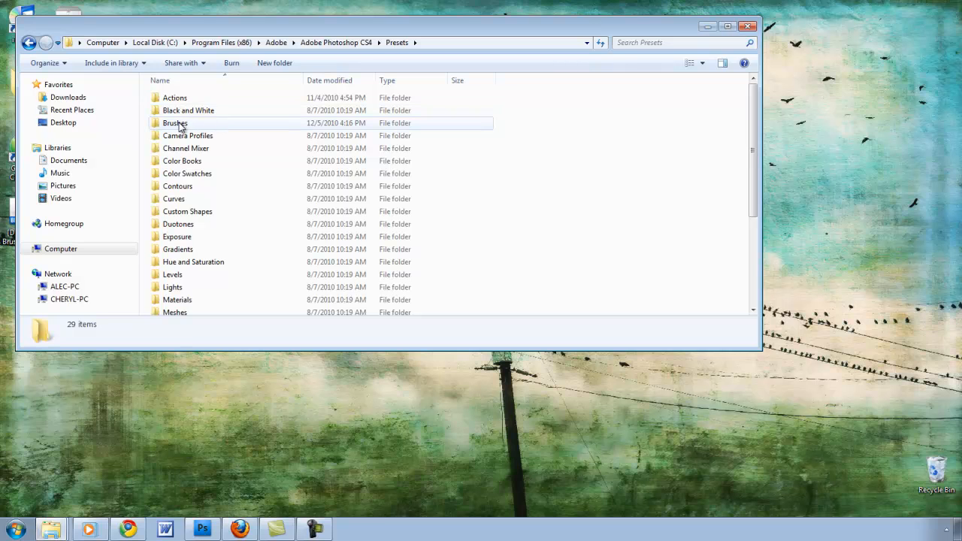
drag(383, 23, 492, 18)
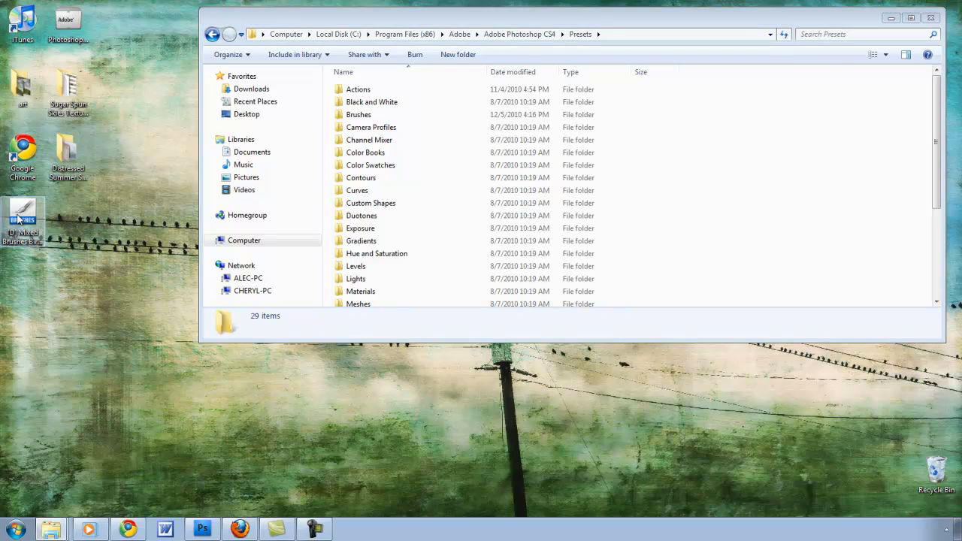
Step: Move the desktop bird and trees .abr file into the Brushes folder, granting administrator permission
click(372, 101)
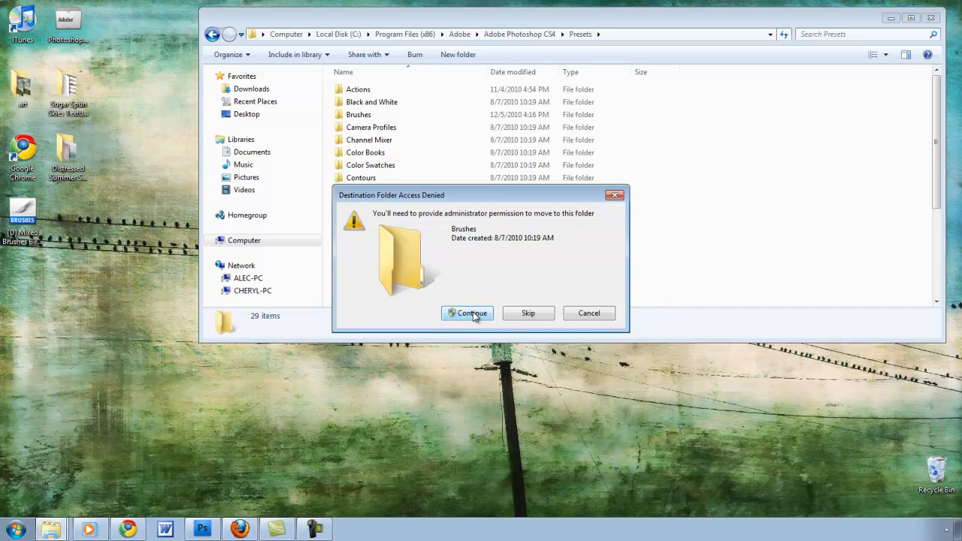
click(466, 313)
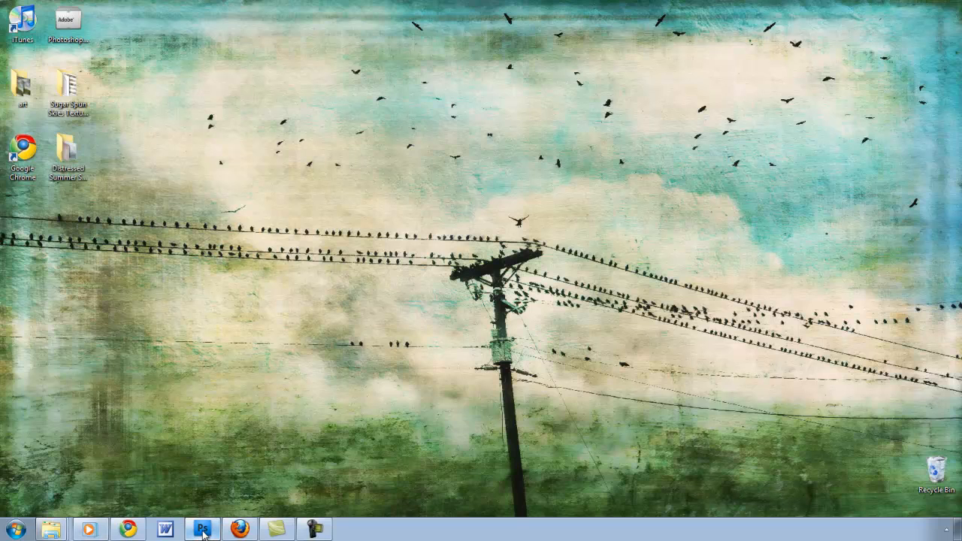
Step: Switch to Photoshop and open the Brush Preset picker's flyout menu
click(202, 529)
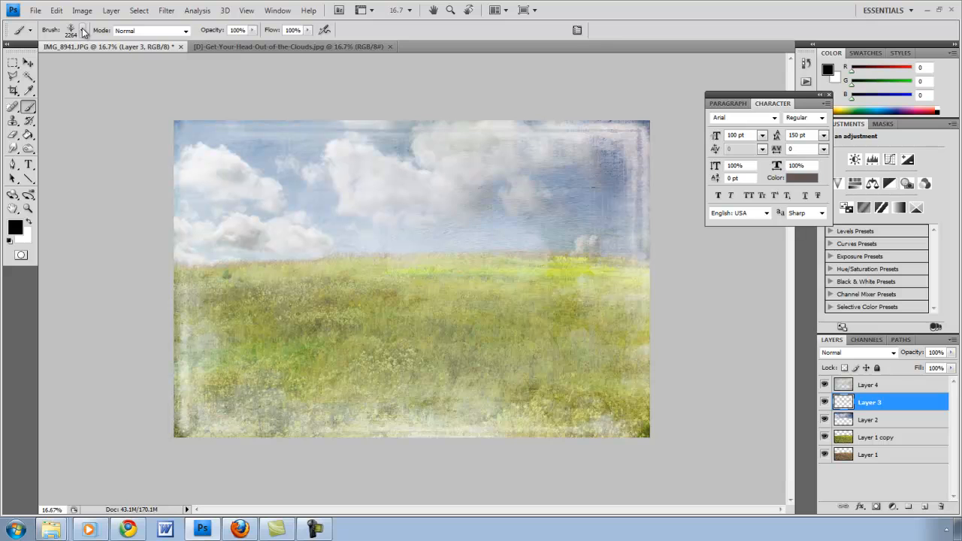
mouse_move(83, 30)
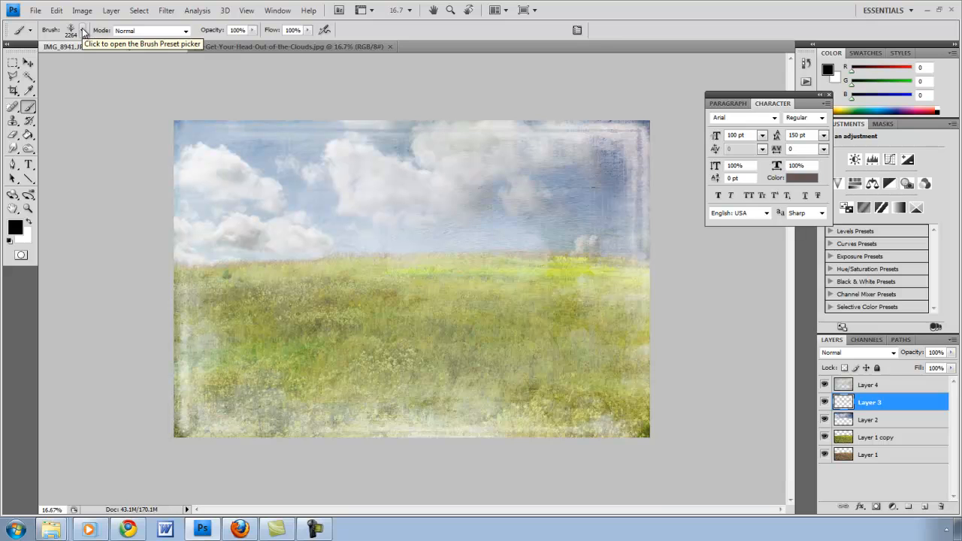
click(82, 30)
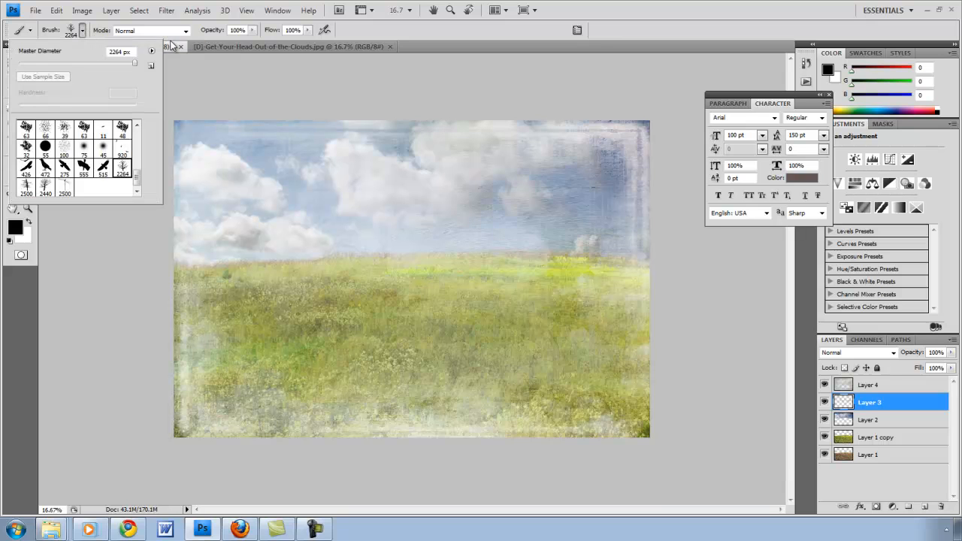
click(151, 51)
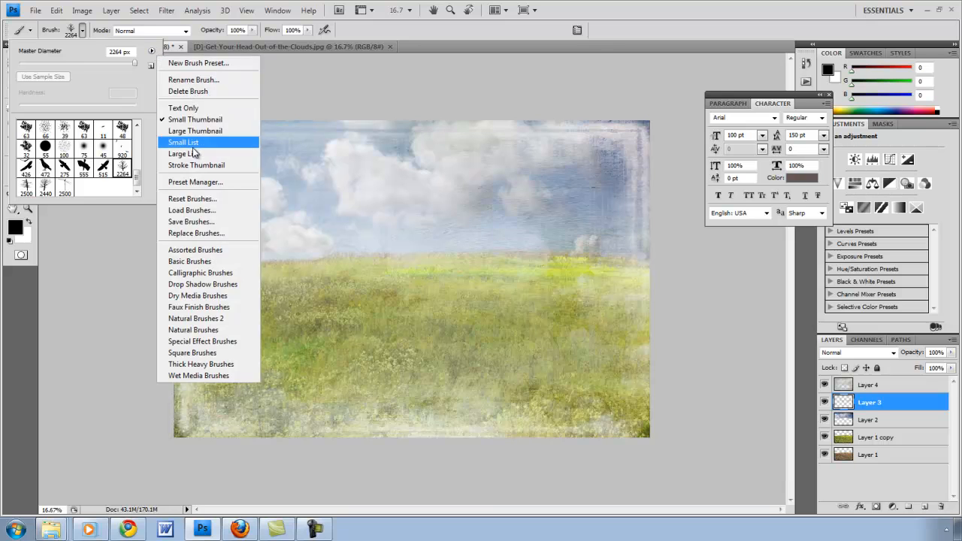
Step: Load the '[D] Mixed Brushes Bird, Trees' brush set from the Brushes folder
click(192, 209)
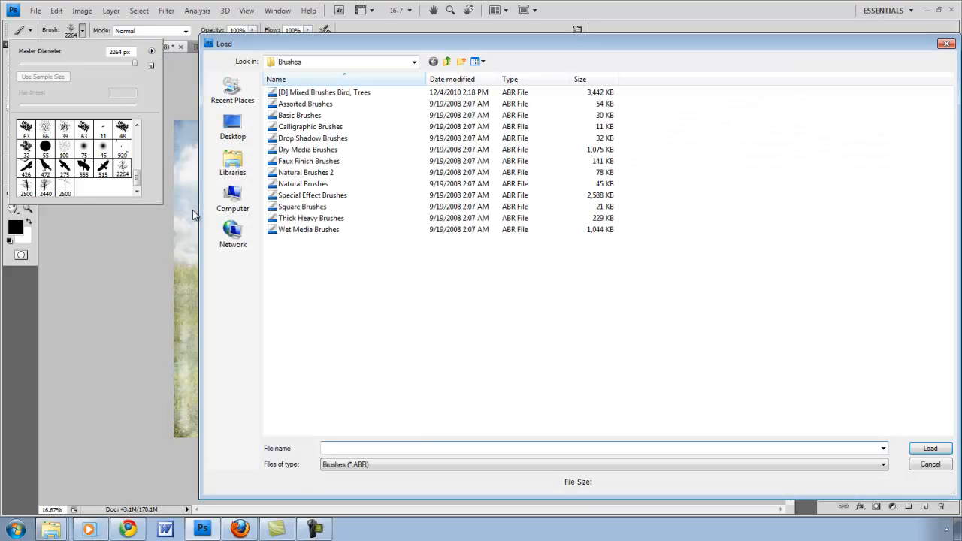
click(323, 92)
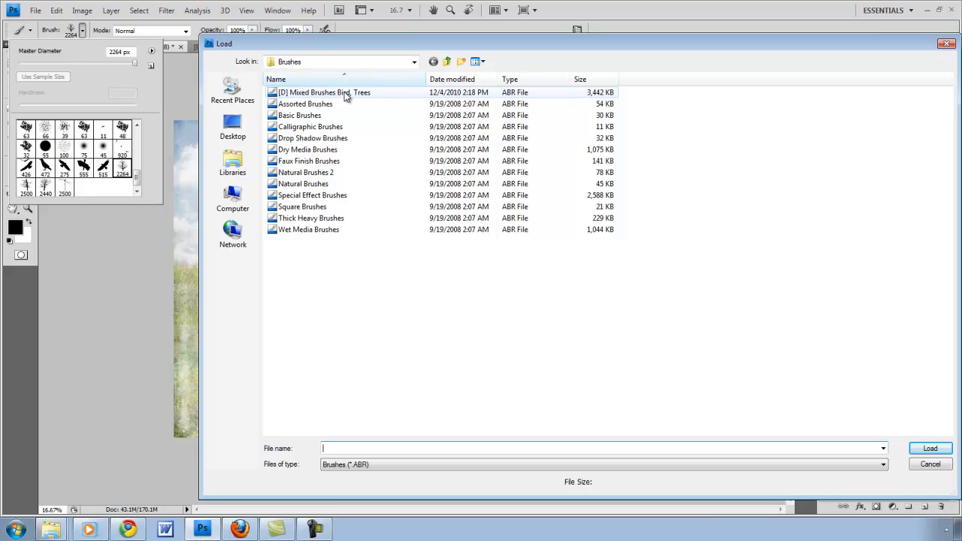
click(323, 92)
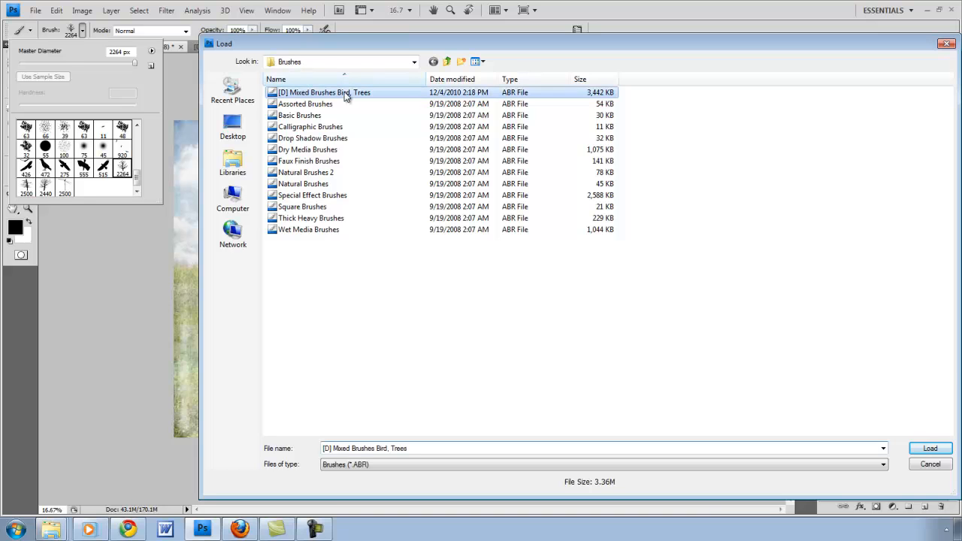
click(930, 447)
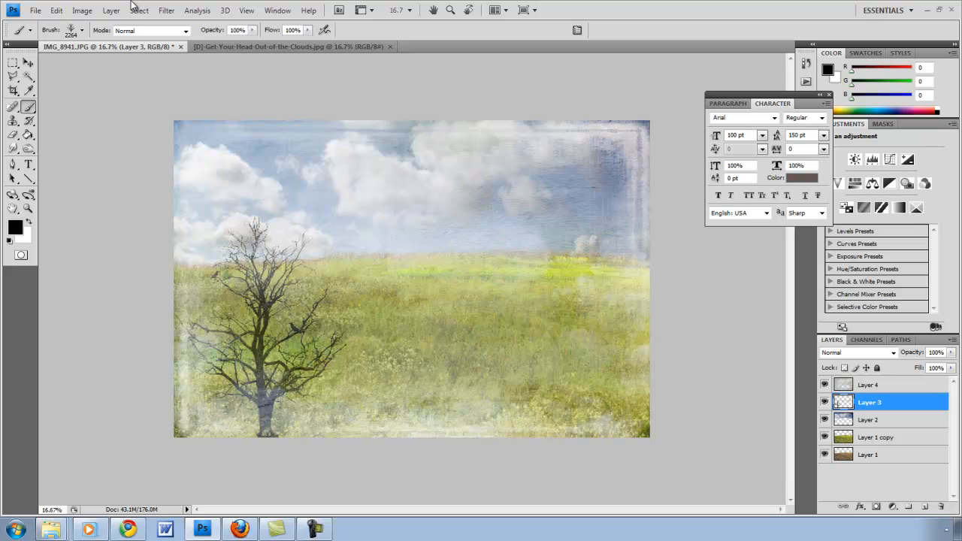
mouse_move(132, 8)
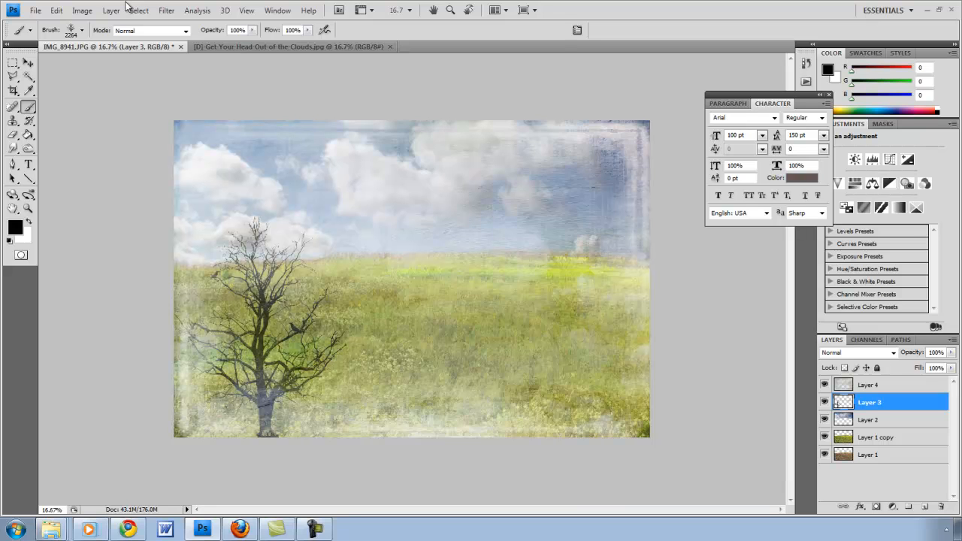